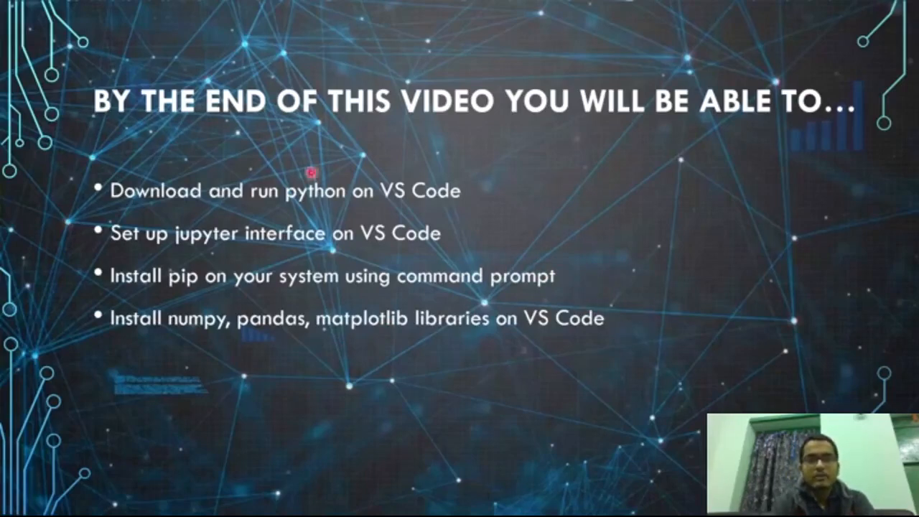
{"action": "mouse_move", "coordinate": [345, 314]}
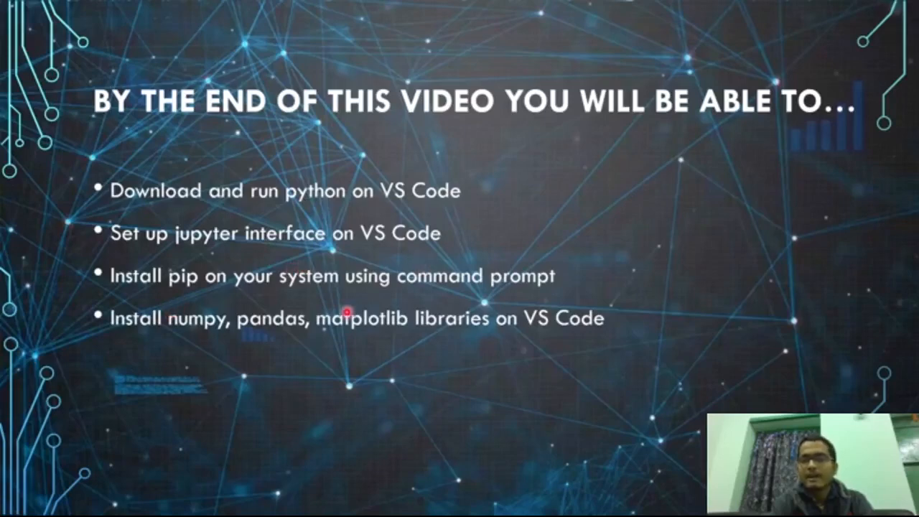
{"action": "mouse_move", "coordinate": [560, 325]}
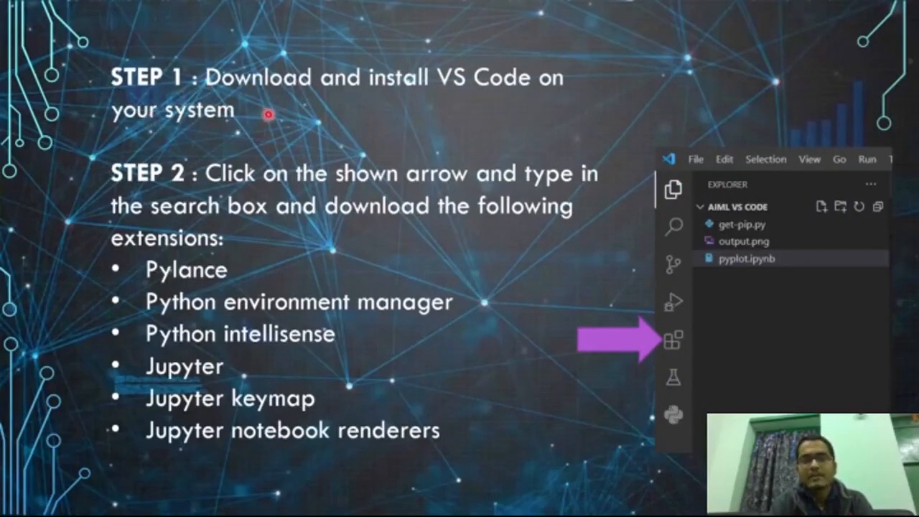
{"action": "mouse_move", "coordinate": [463, 95]}
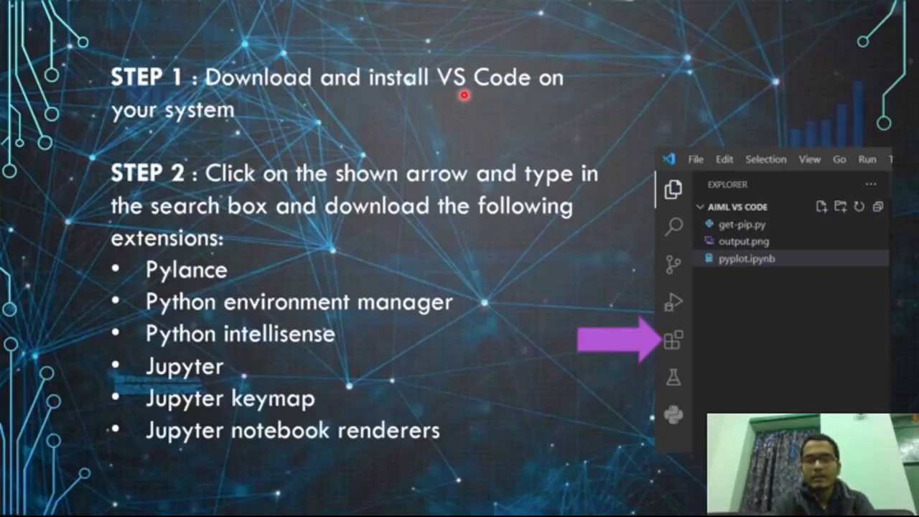
{"action": "mouse_move", "coordinate": [547, 233]}
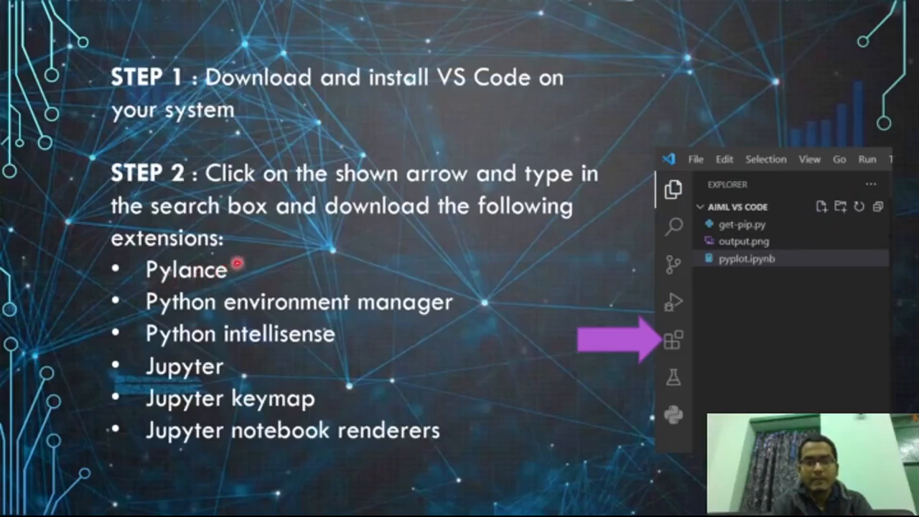
{"action": "mouse_move", "coordinate": [338, 295]}
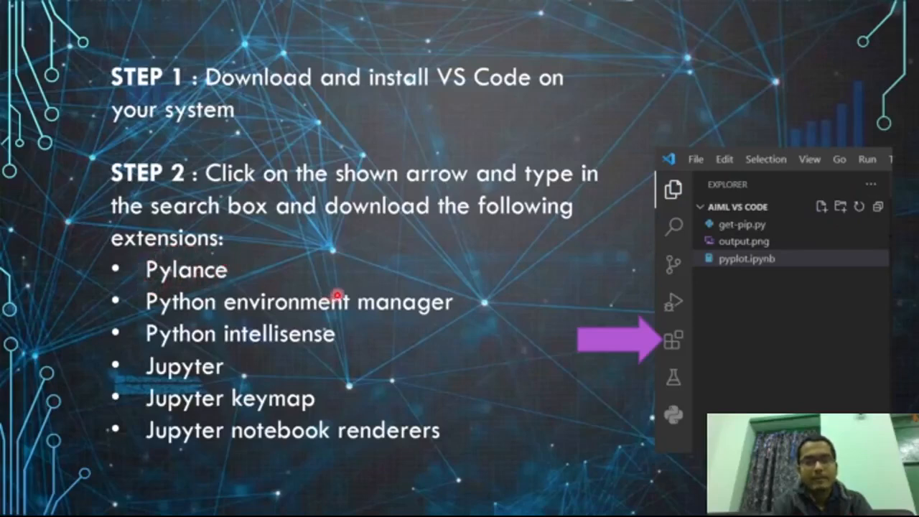
{"action": "mouse_move", "coordinate": [252, 318]}
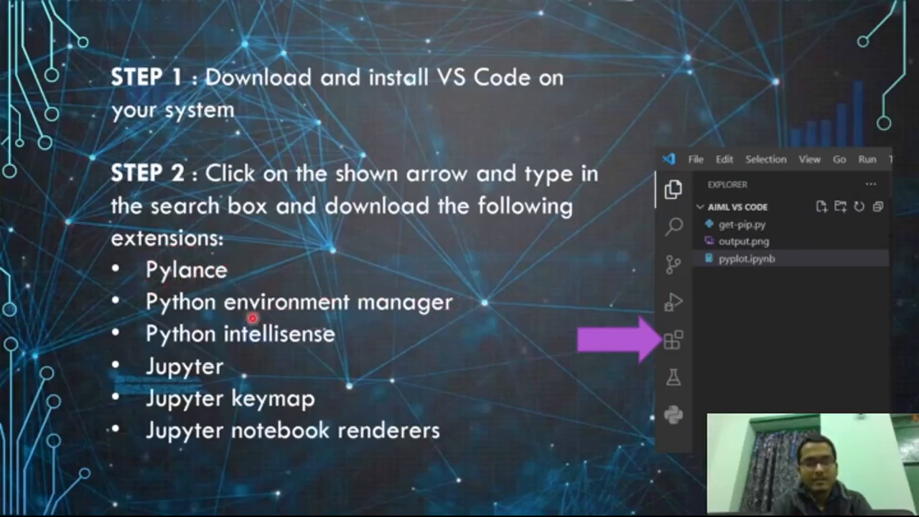
{"action": "mouse_move", "coordinate": [391, 327]}
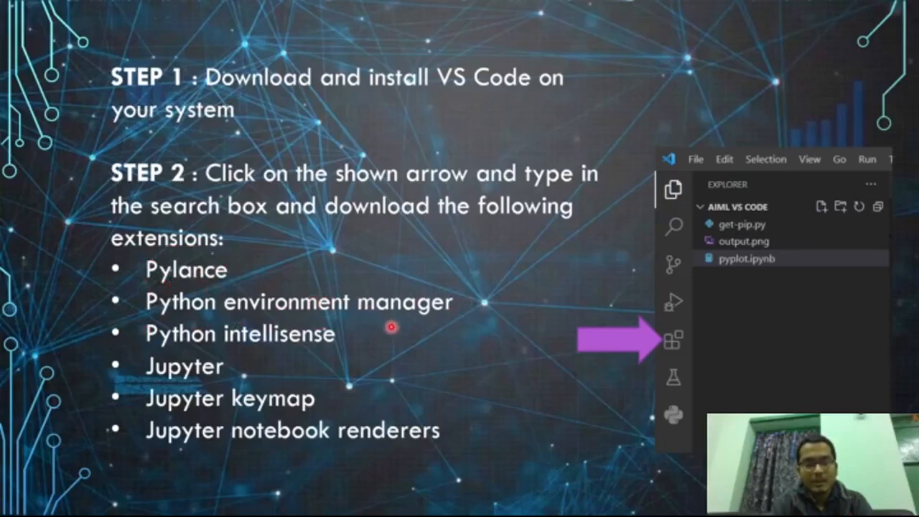
{"action": "mouse_move", "coordinate": [362, 352]}
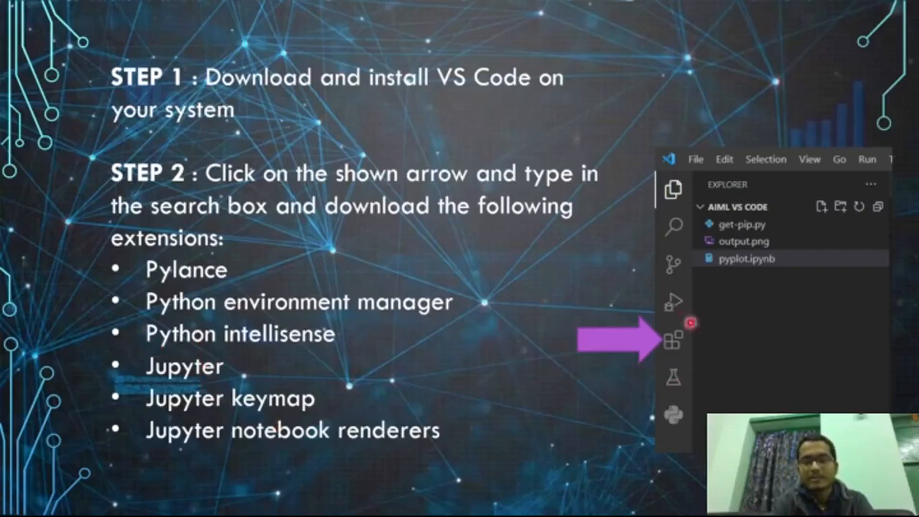
{"action": "mouse_move", "coordinate": [391, 365]}
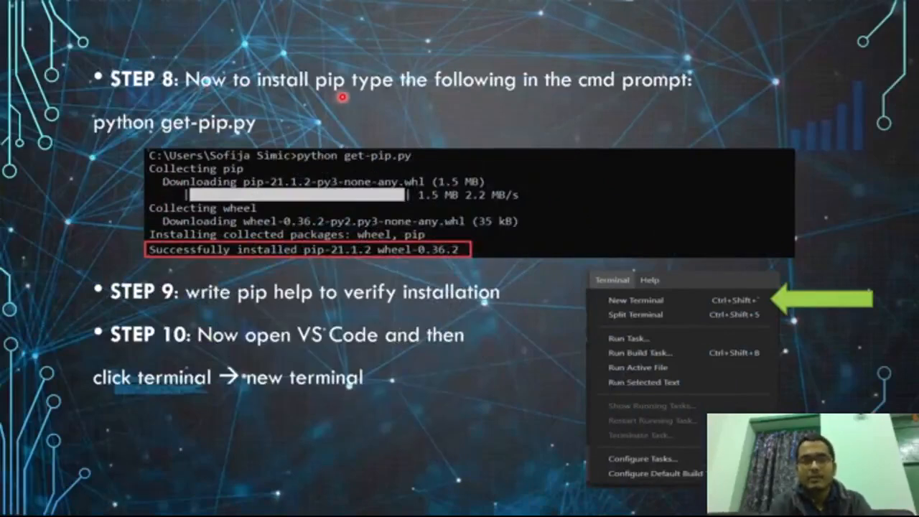
{"action": "mouse_move", "coordinate": [692, 88]}
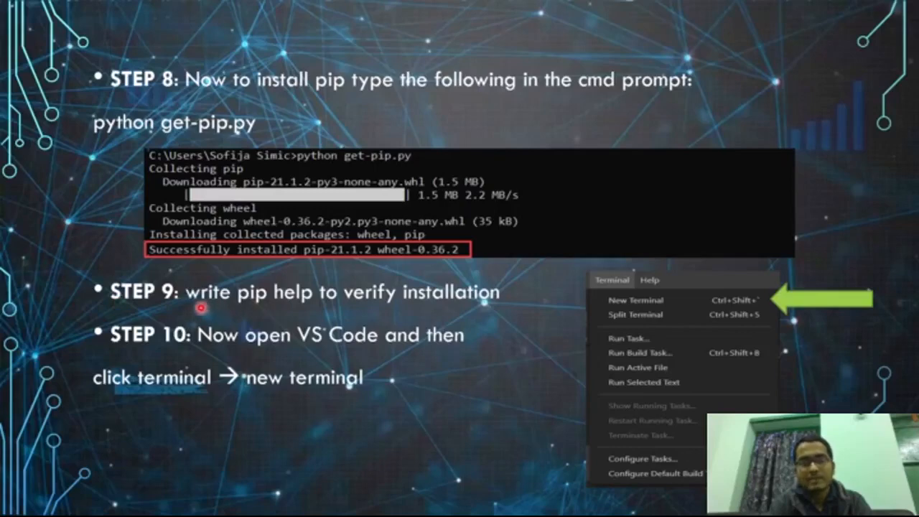
{"action": "mouse_move", "coordinate": [460, 297]}
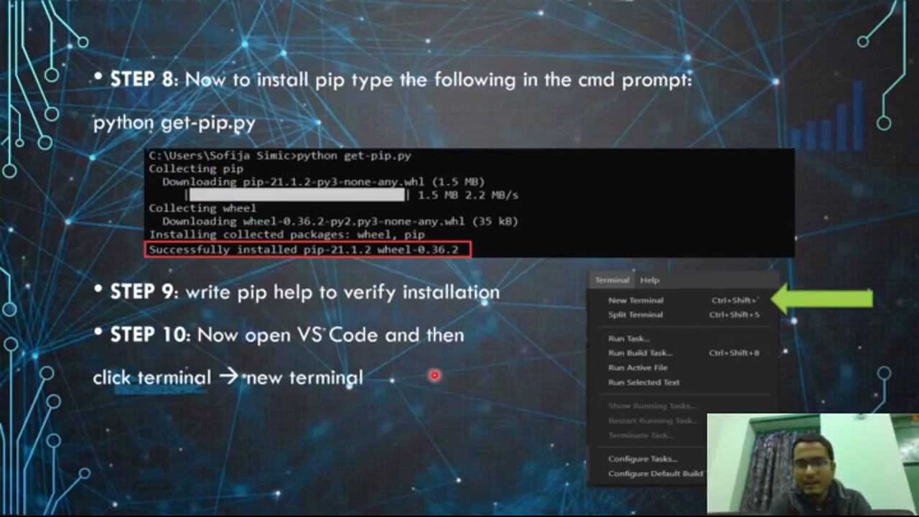
{"action": "mouse_move", "coordinate": [242, 345]}
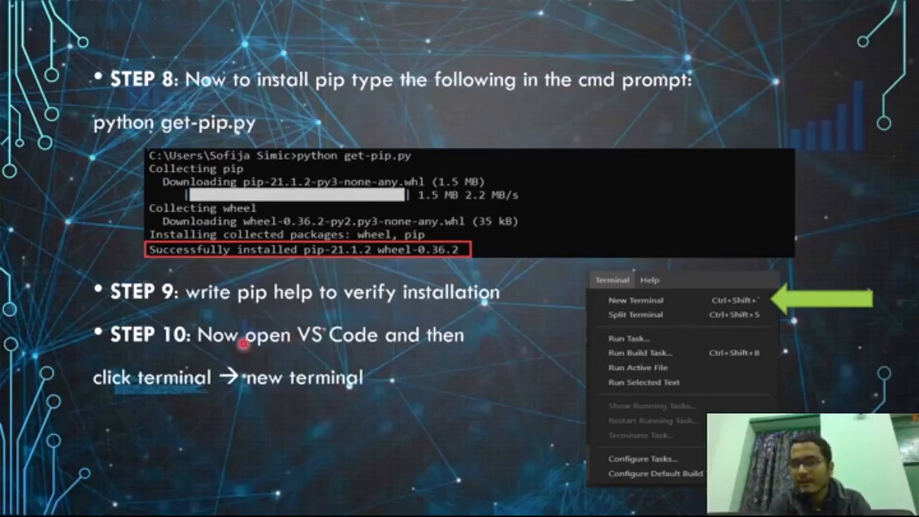
{"action": "mouse_move", "coordinate": [492, 383]}
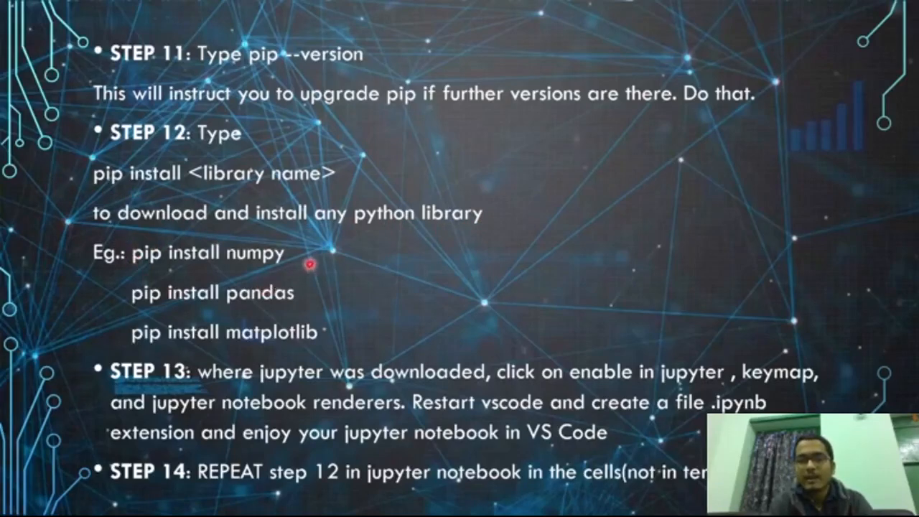
{"action": "mouse_move", "coordinate": [344, 271]}
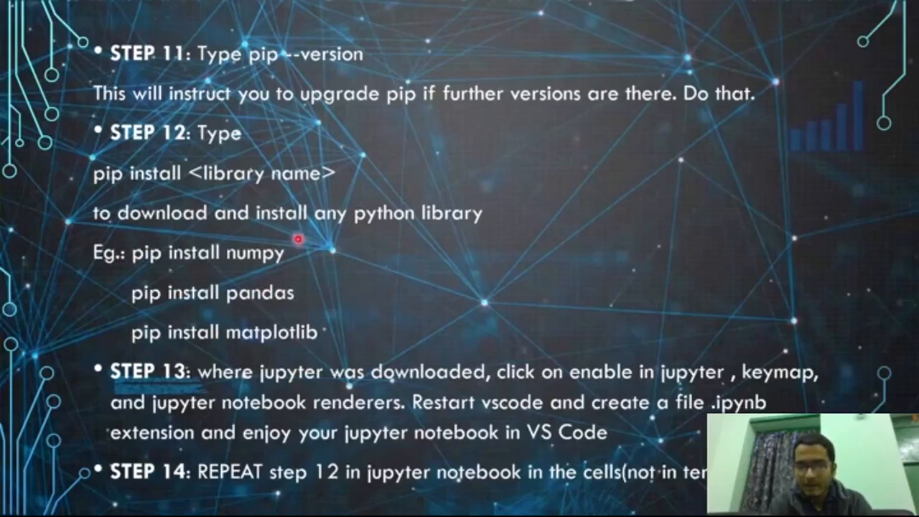
{"action": "mouse_move", "coordinate": [731, 377]}
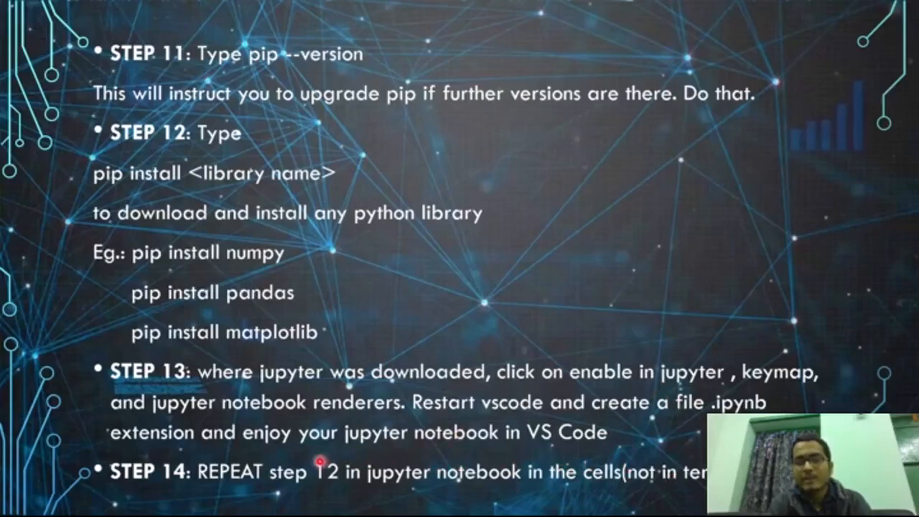
{"action": "mouse_move", "coordinate": [400, 366]}
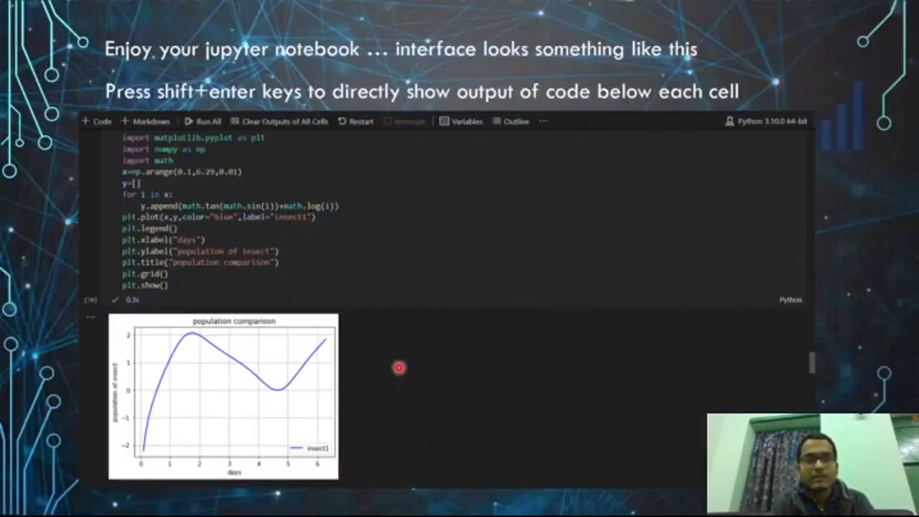
{"action": "mouse_move", "coordinate": [444, 71]}
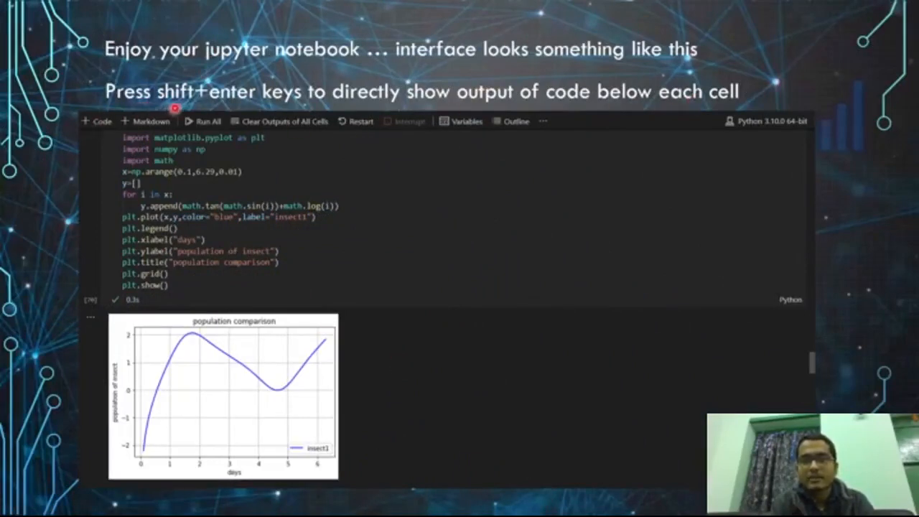
{"action": "mouse_move", "coordinate": [352, 109]}
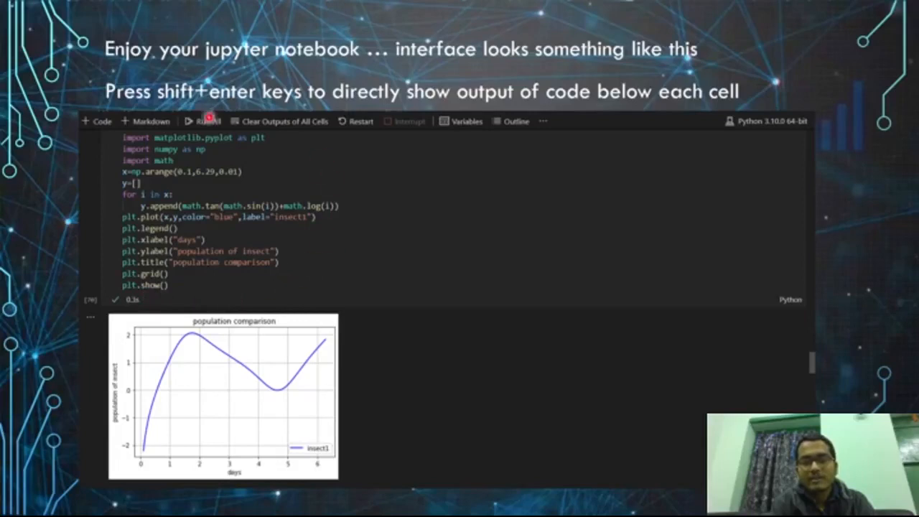
{"action": "mouse_move", "coordinate": [138, 425]}
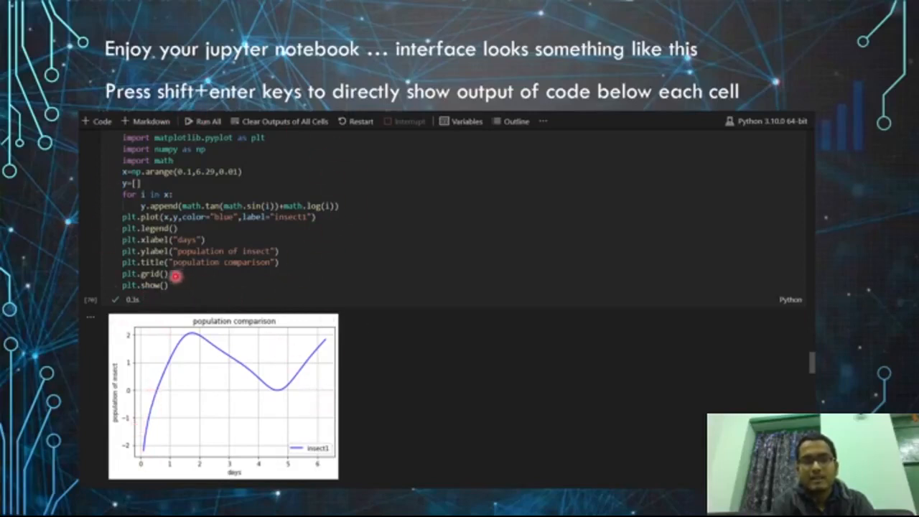
{"action": "mouse_move", "coordinate": [310, 347]}
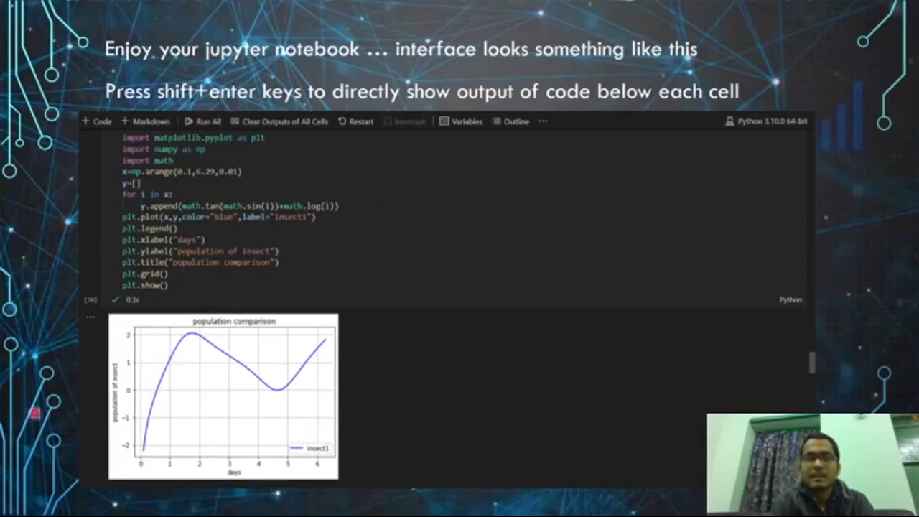
Advance to the final slide showing the Jupyter notebook code and its population comparison plot
{"action": "left_click", "coordinate": [248, 373]}
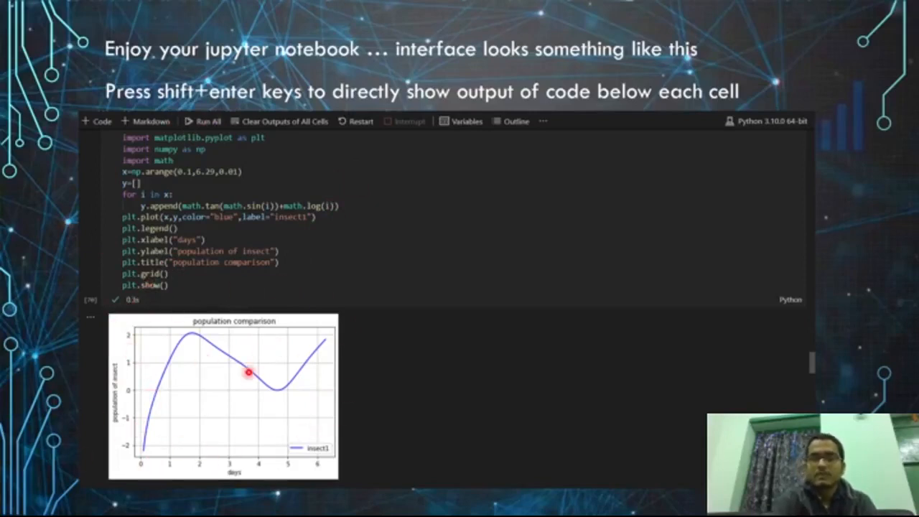